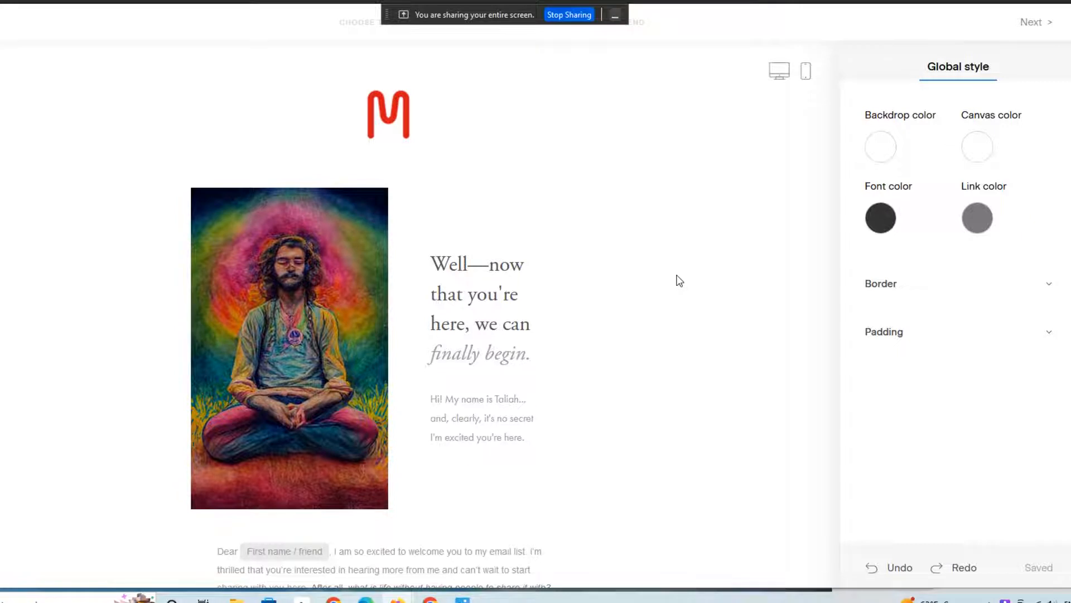
mouse_move(702, 290)
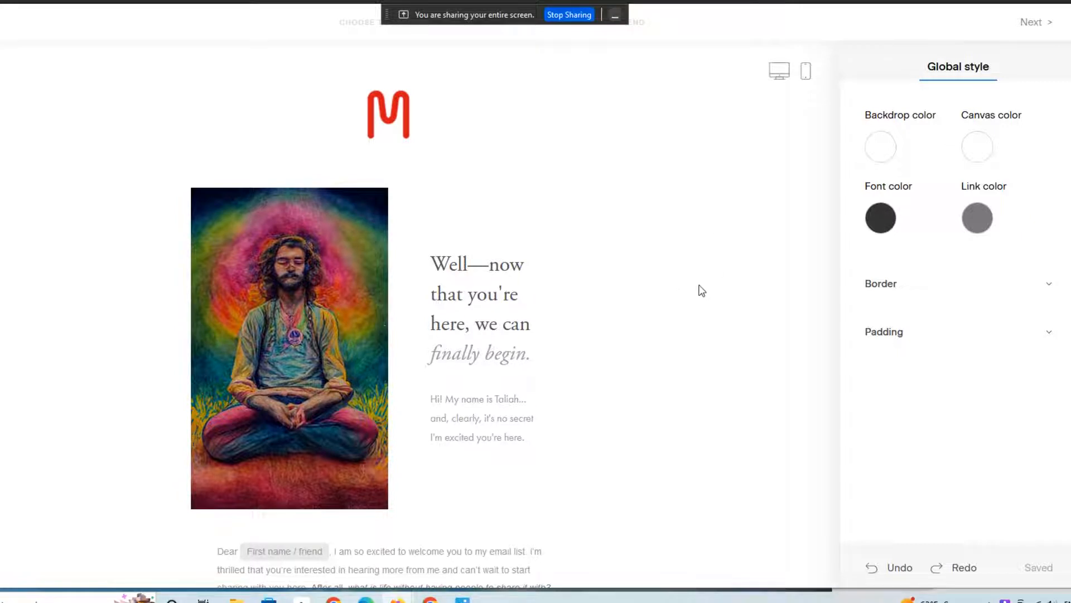
mouse_move(729, 286)
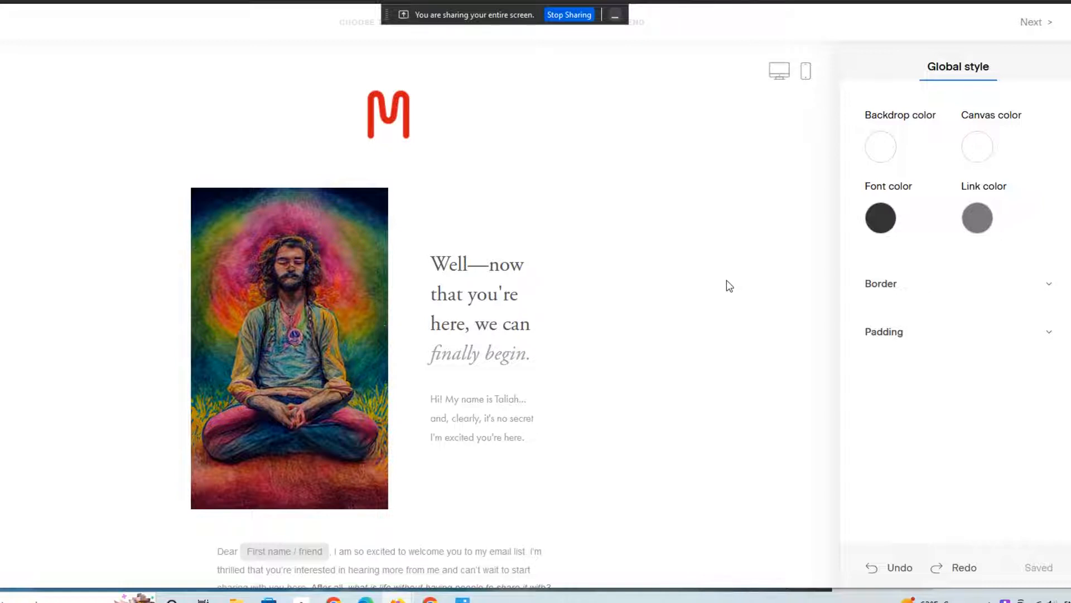
mouse_move(686, 222)
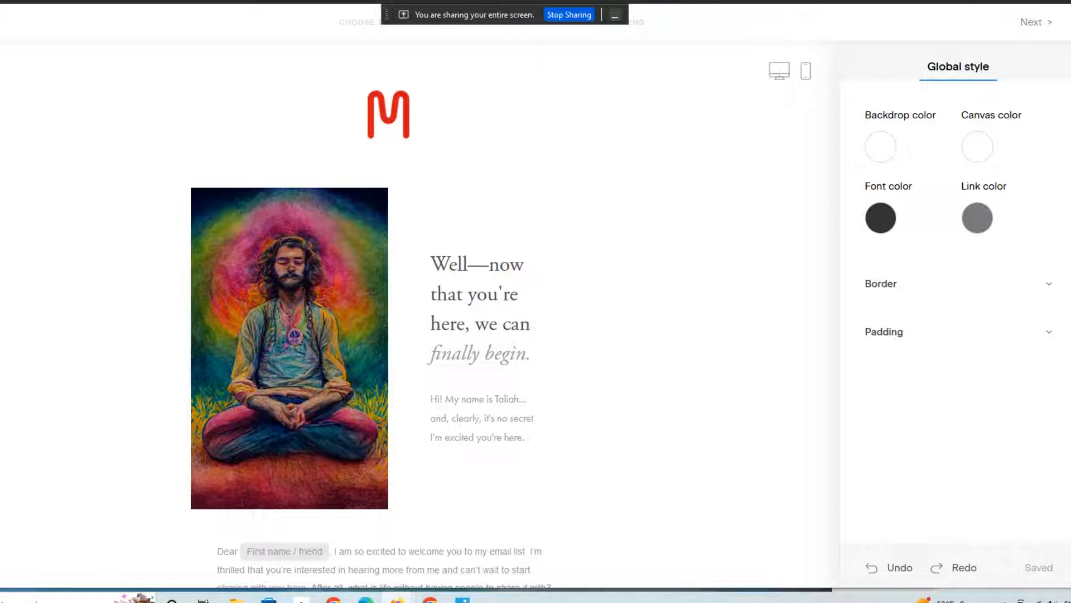
mouse_move(669, 129)
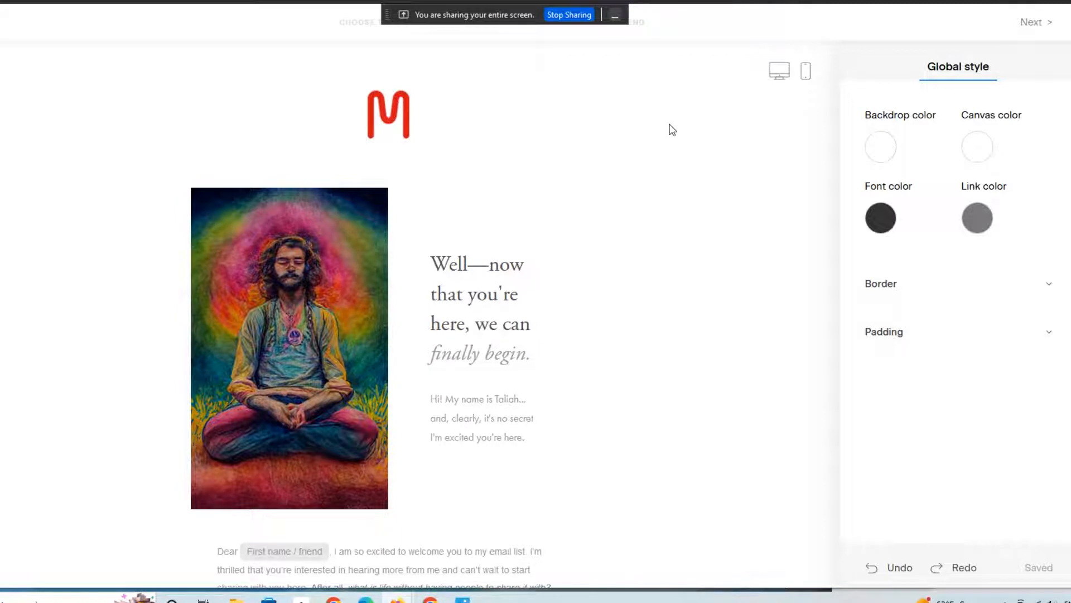
mouse_move(671, 132)
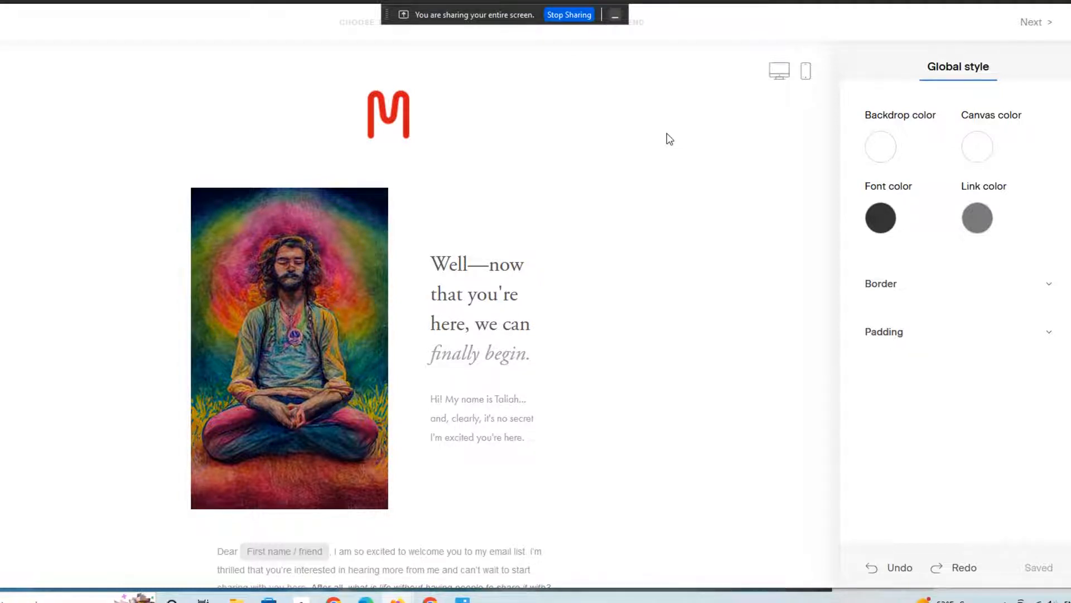
mouse_move(713, 286)
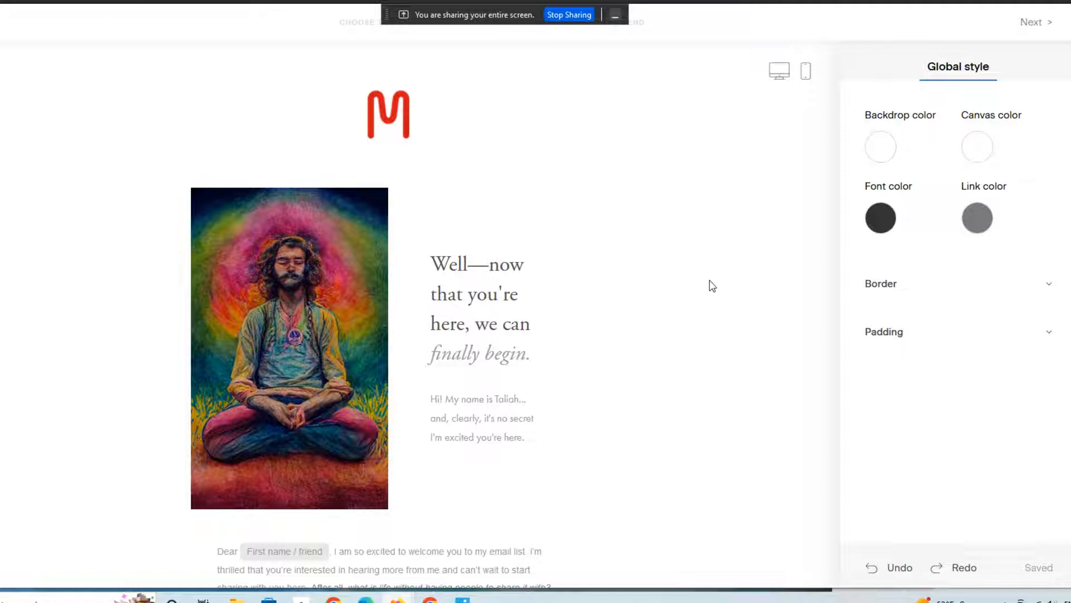
mouse_move(698, 289)
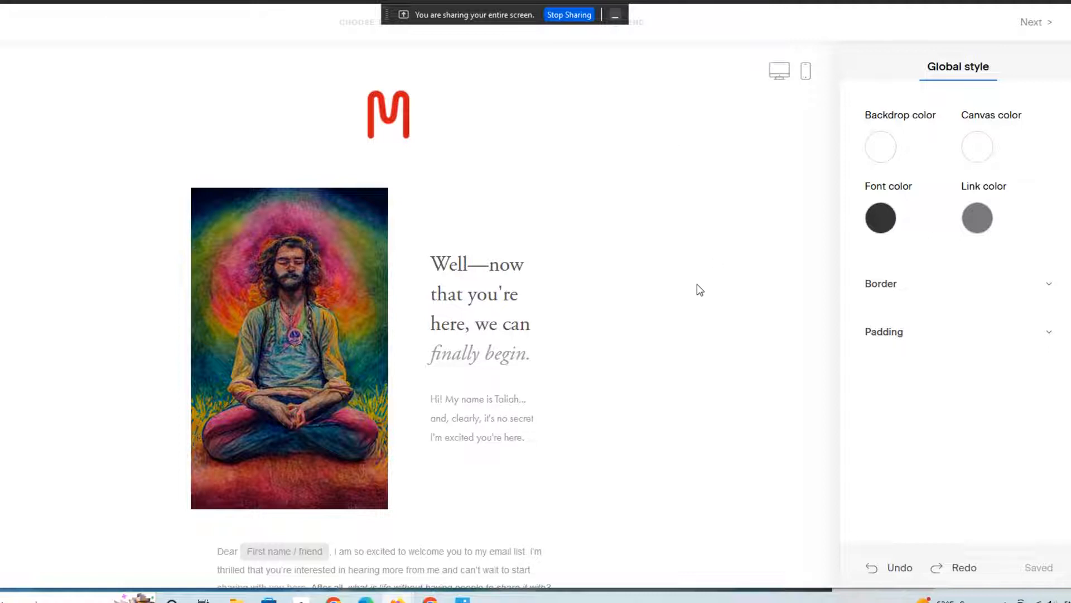
mouse_move(684, 260)
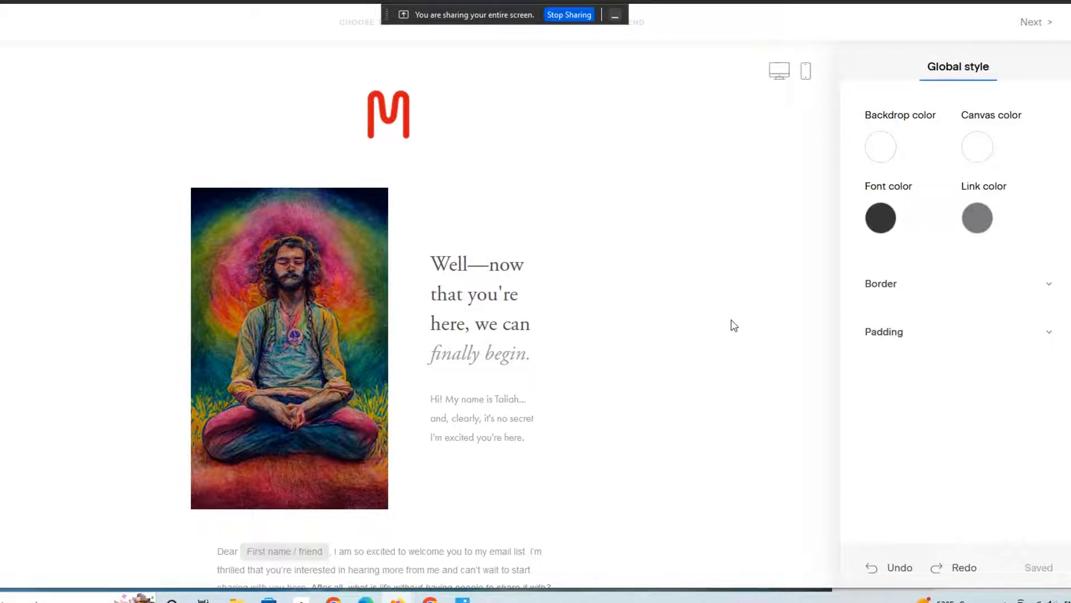
mouse_move(743, 169)
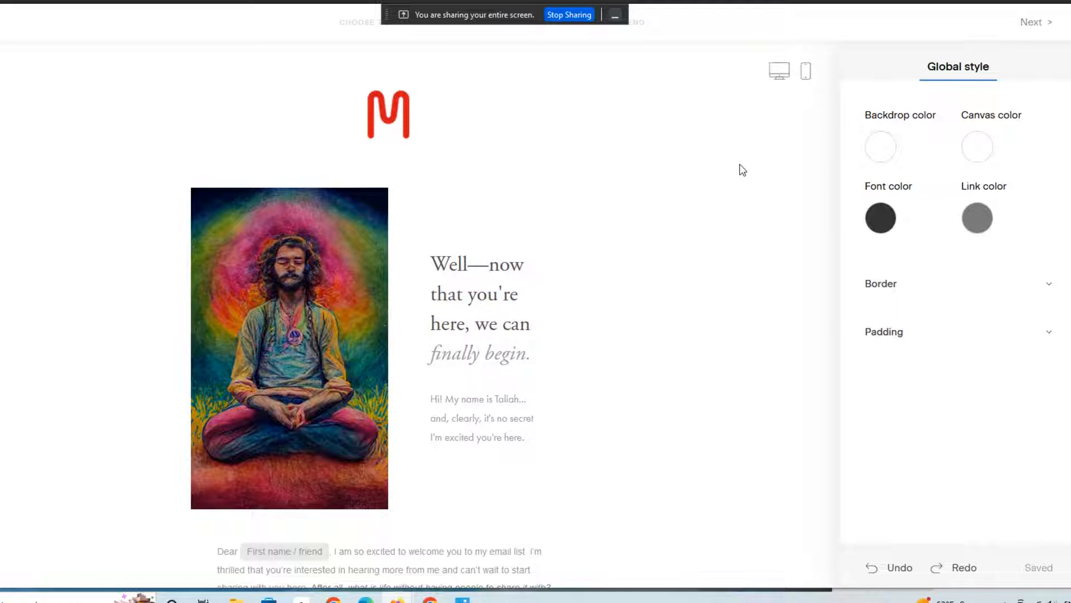
Step: Link the welcome header block to an uploaded downloadable file via Attach file
click(479, 324)
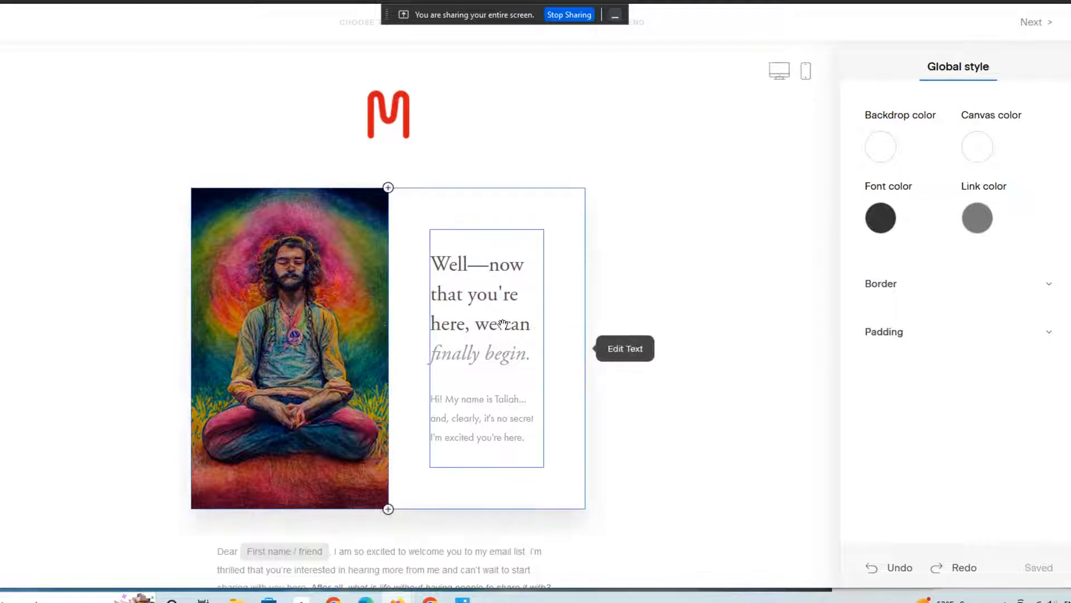
click(661, 327)
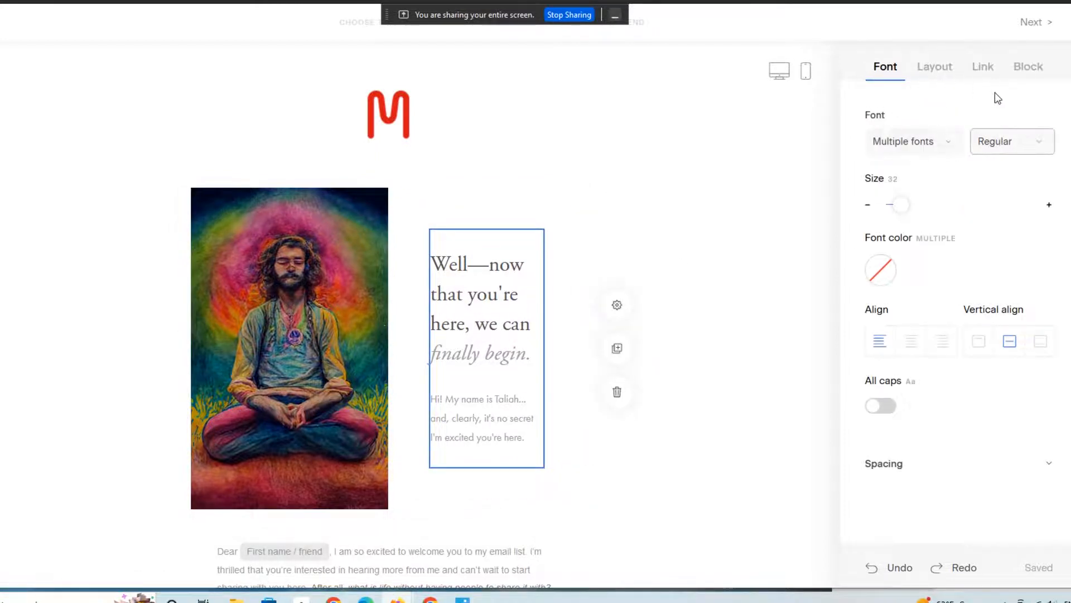
click(982, 66)
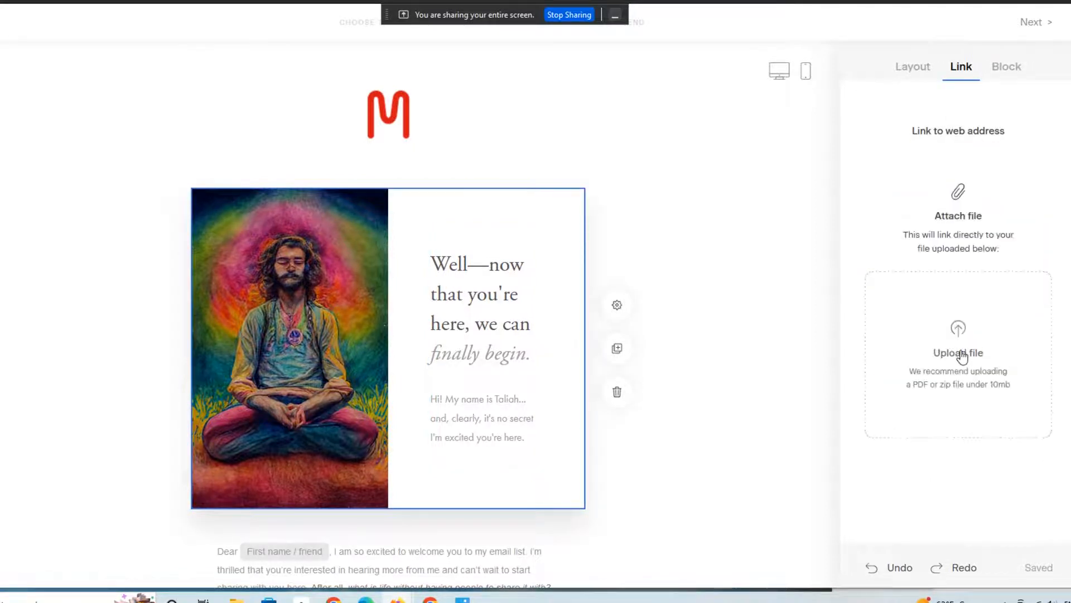
click(957, 351)
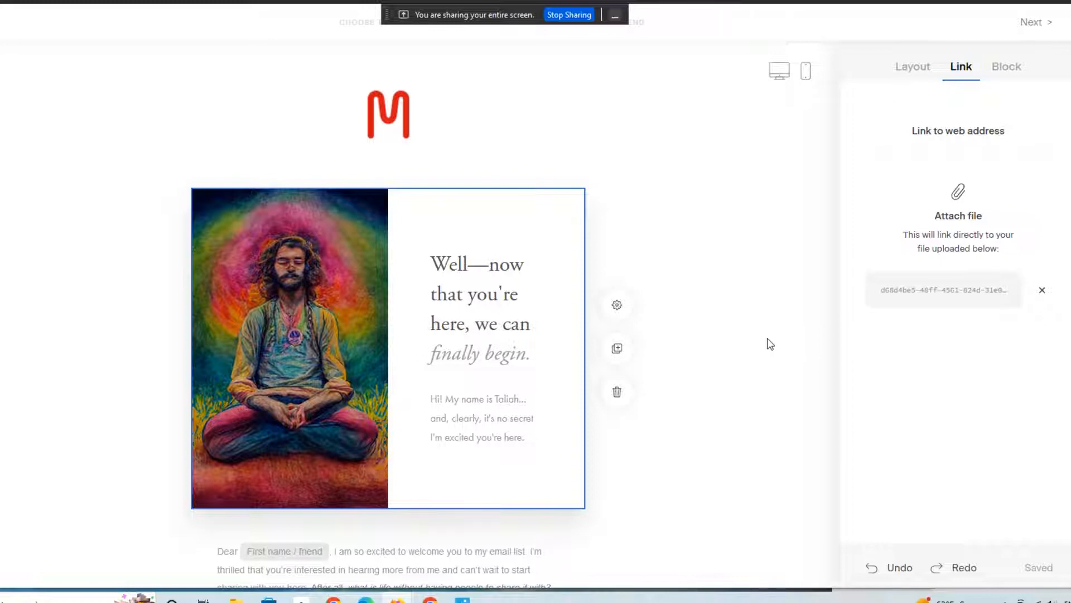
mouse_move(763, 324)
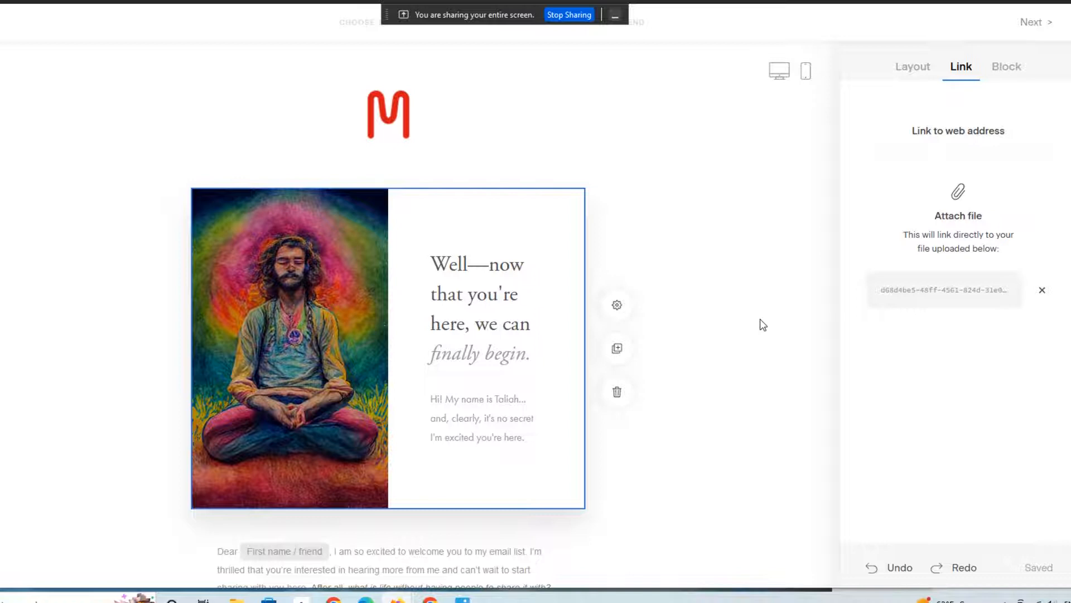
mouse_move(824, 367)
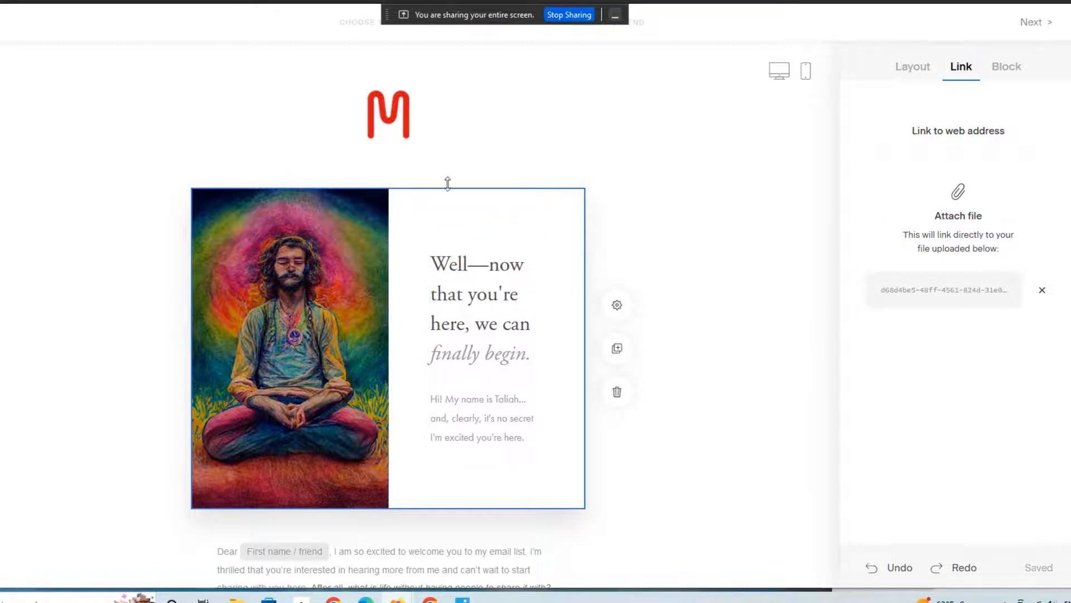
Step: Select THE BLOG block's image and choose Attach file as its link, showing the upload area
click(485, 324)
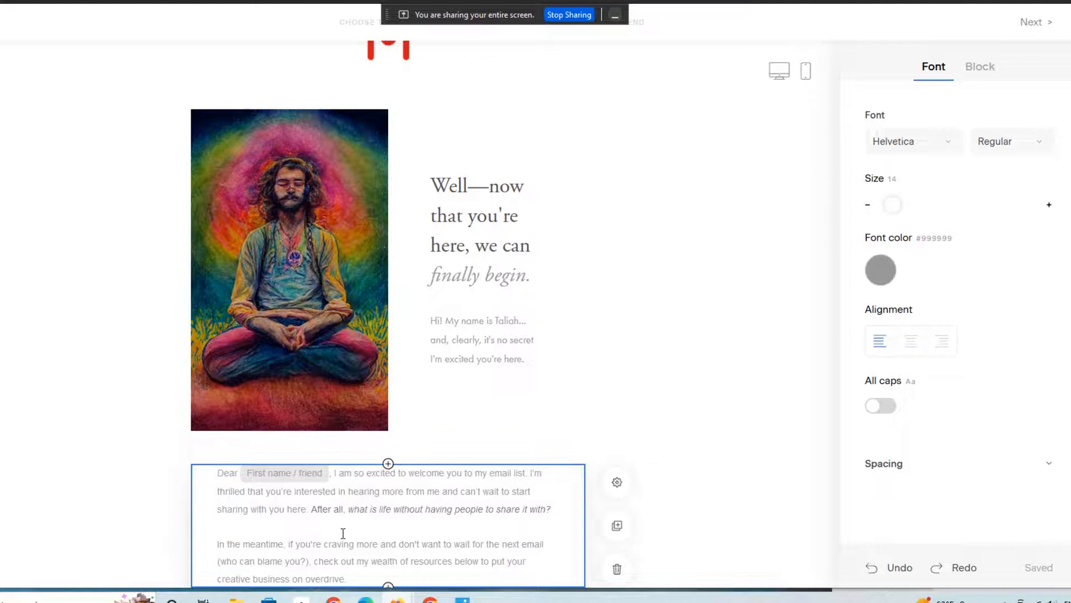
click(290, 270)
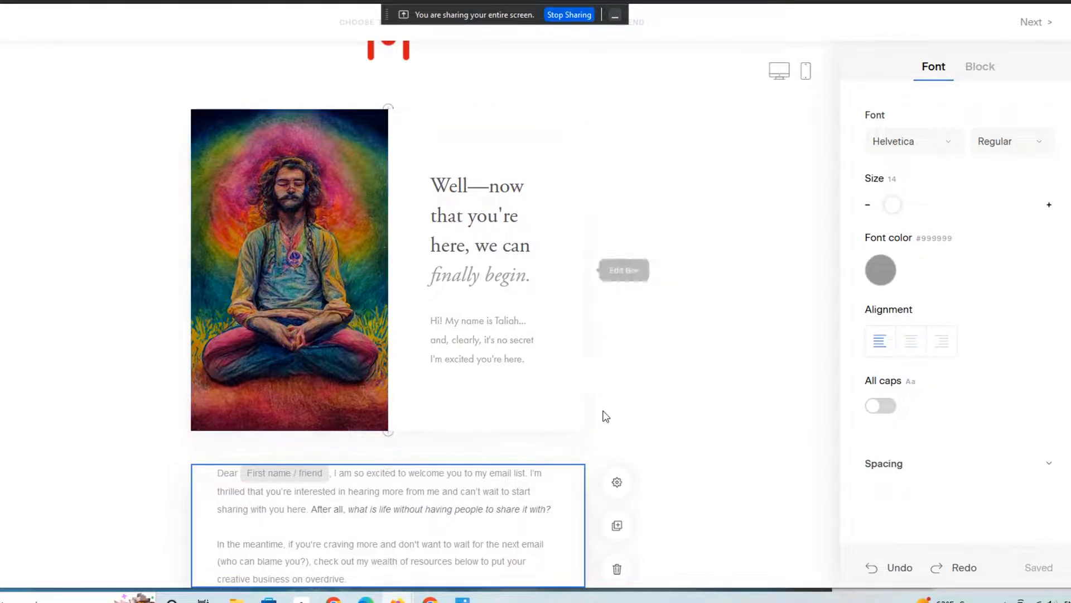
scroll(down, 3)
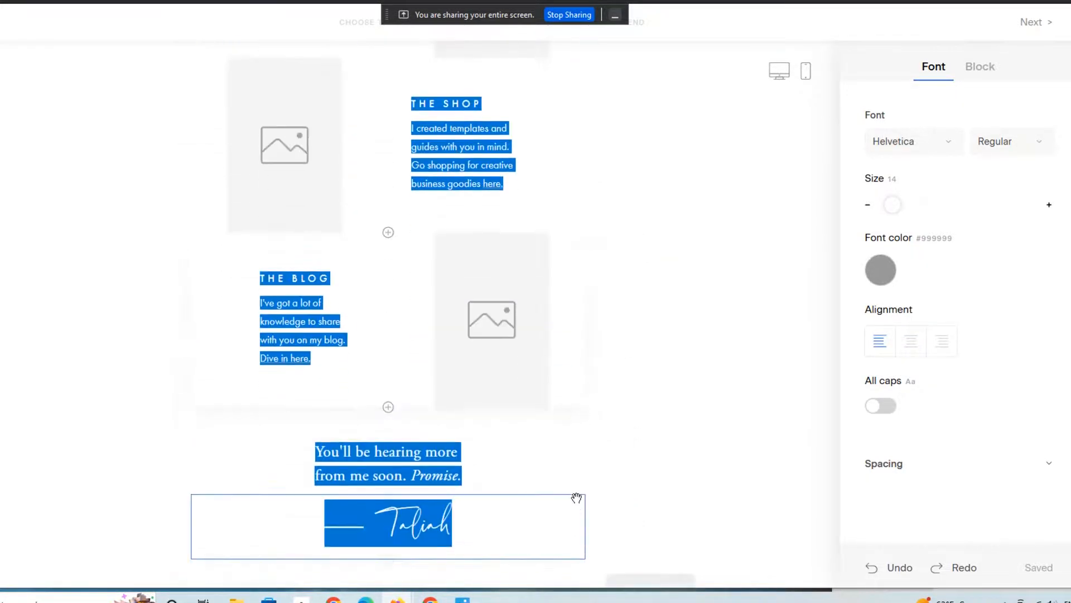
click(491, 320)
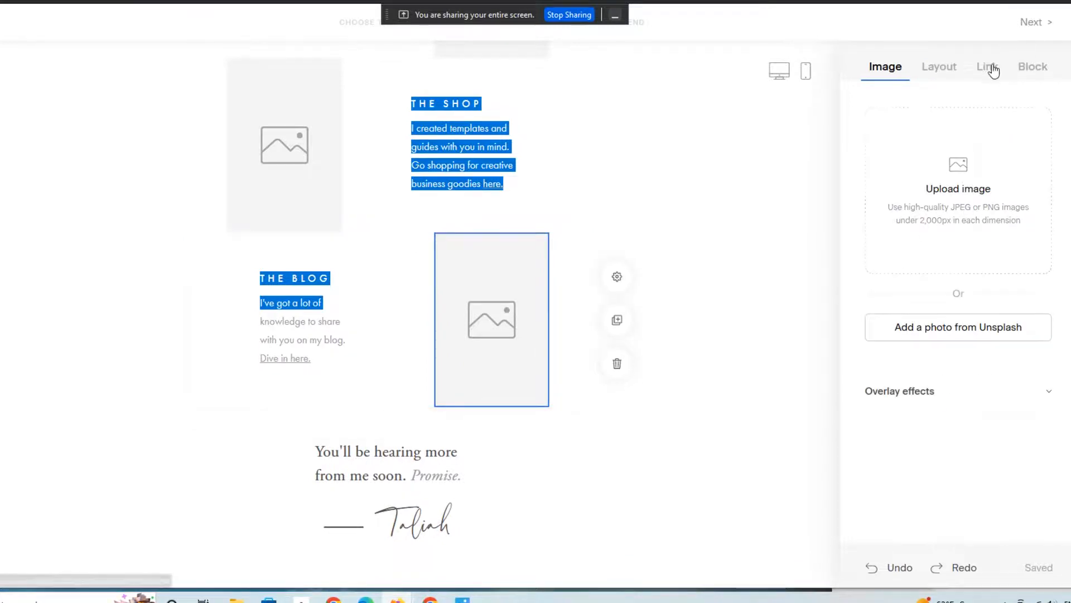
click(987, 66)
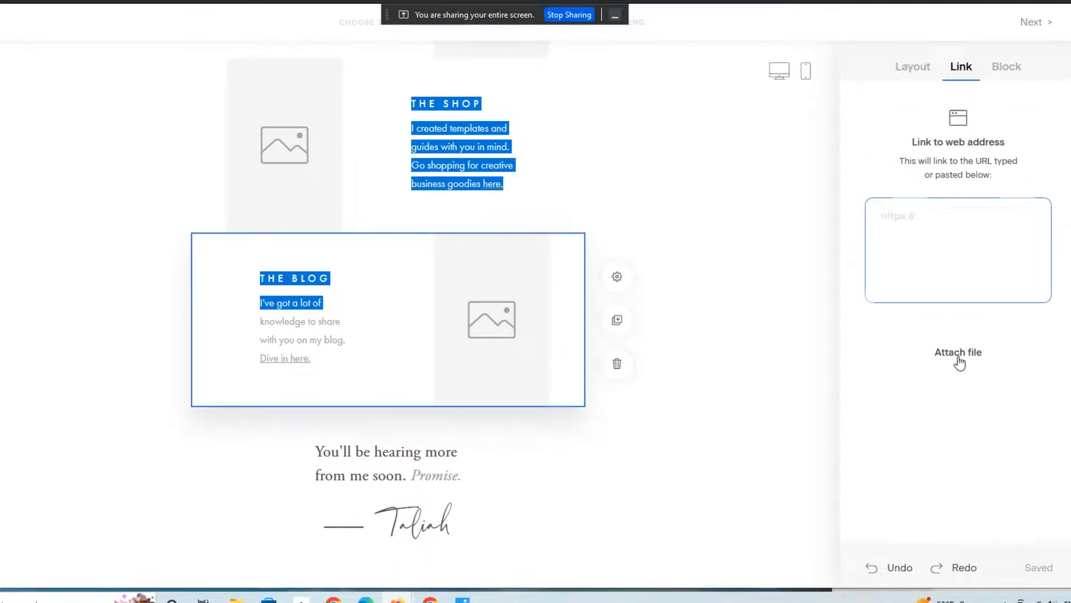
click(958, 351)
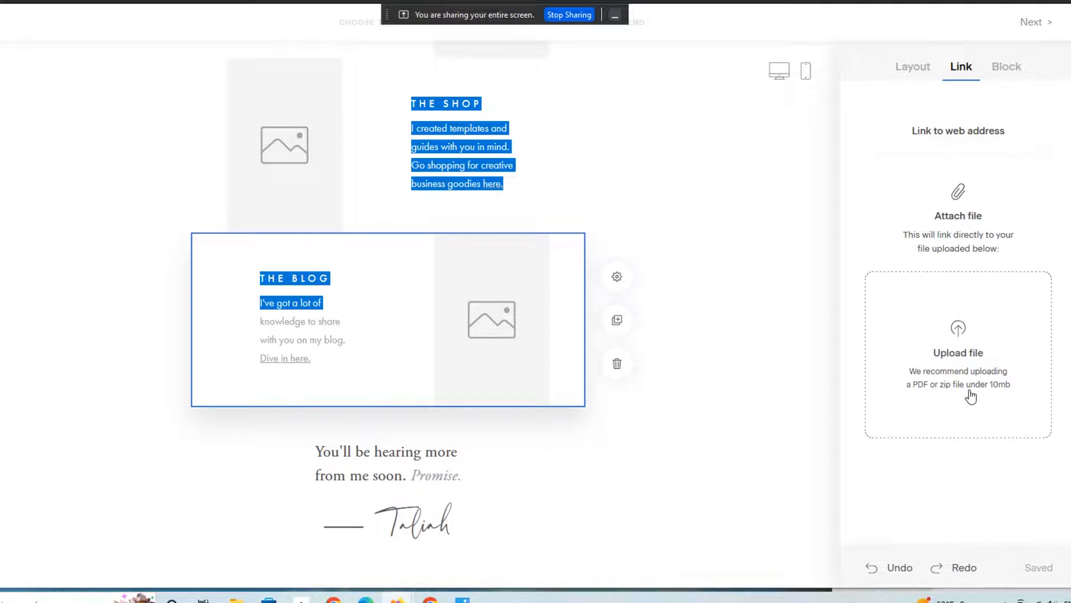
mouse_move(963, 401)
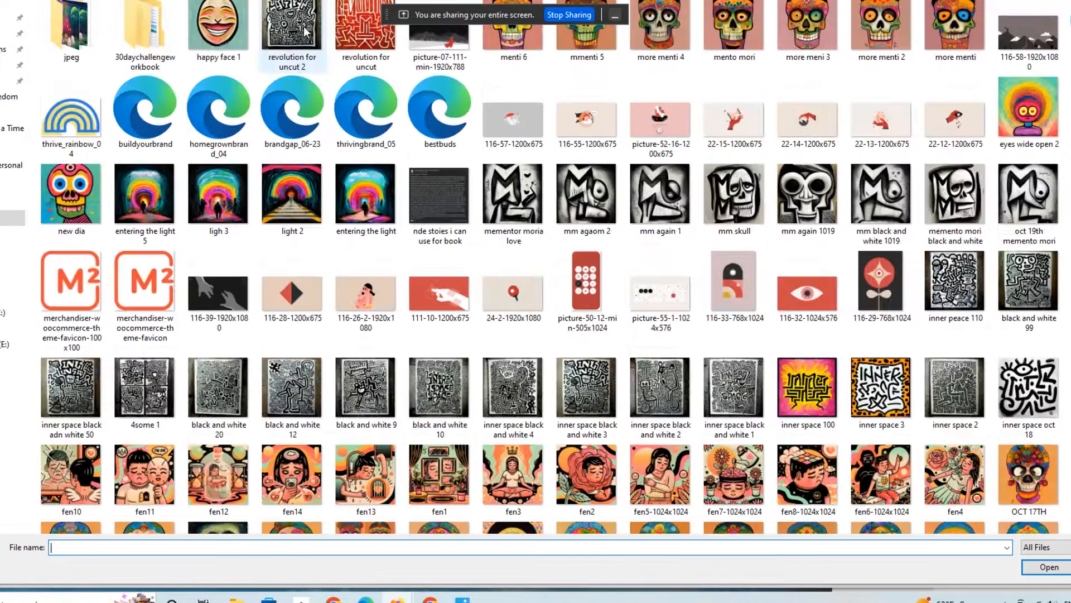
Step: Attach the 'happy face 1' file as the blog block's link
click(217, 26)
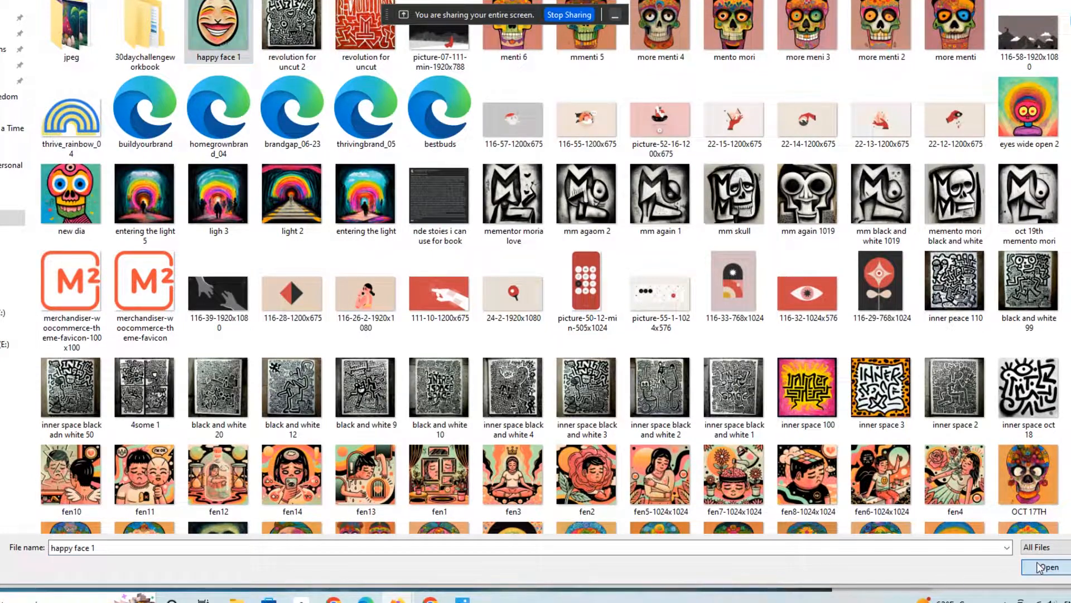
click(1048, 567)
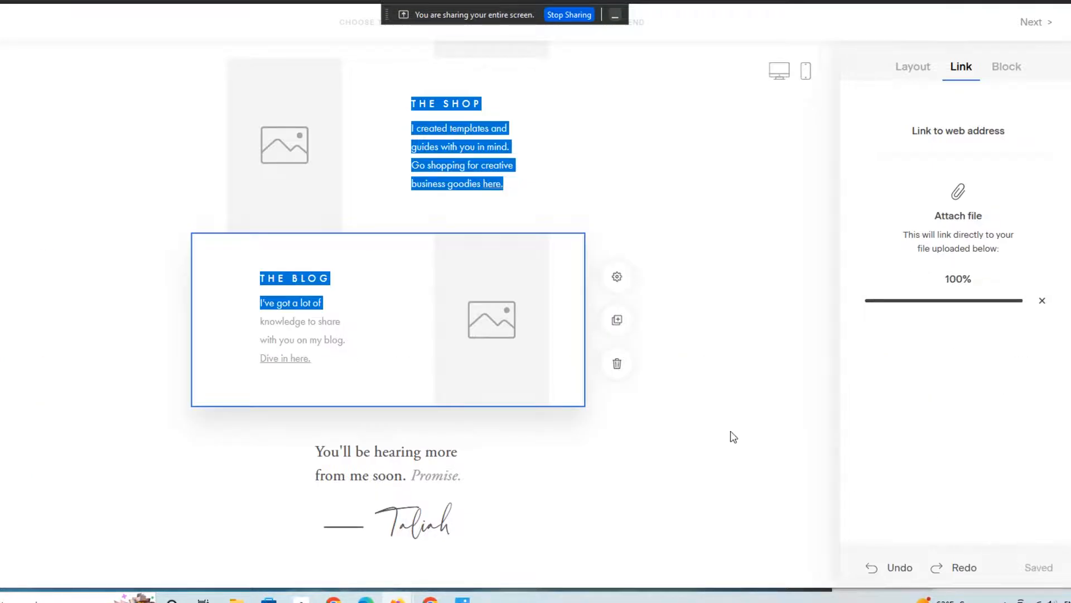
Step: Fill the blog block's empty image slot with the red hand-and-eye illustration (22-12-1200x675)
click(491, 319)
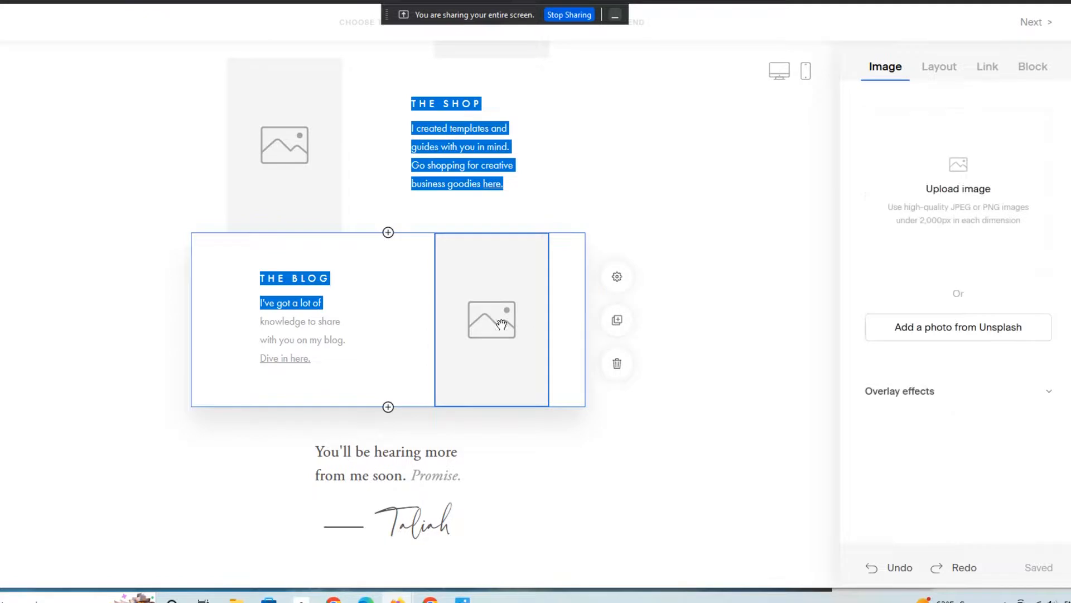
click(957, 189)
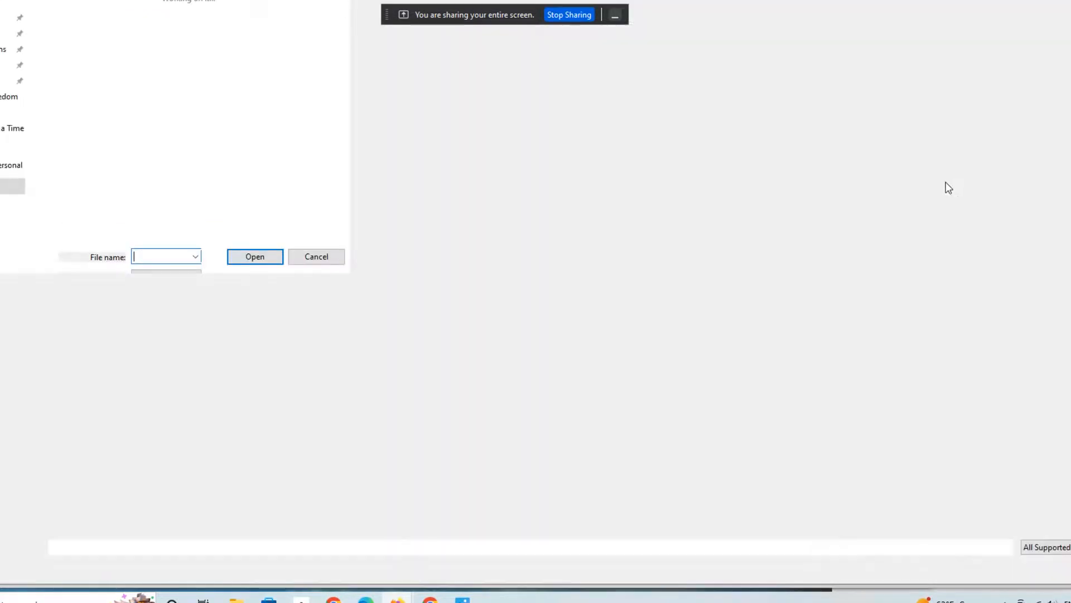
click(513, 106)
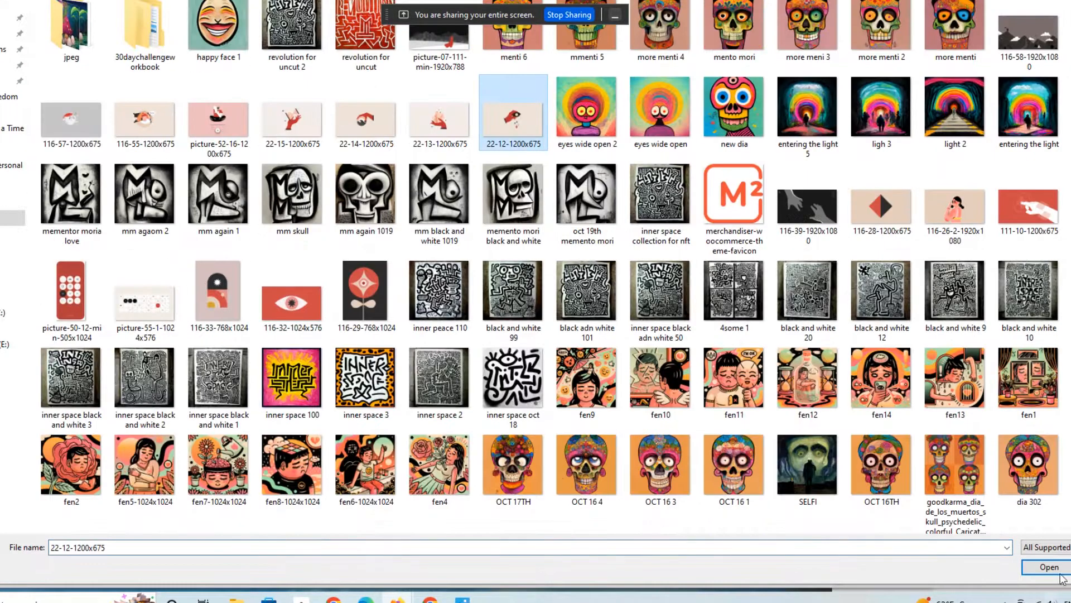
click(1049, 567)
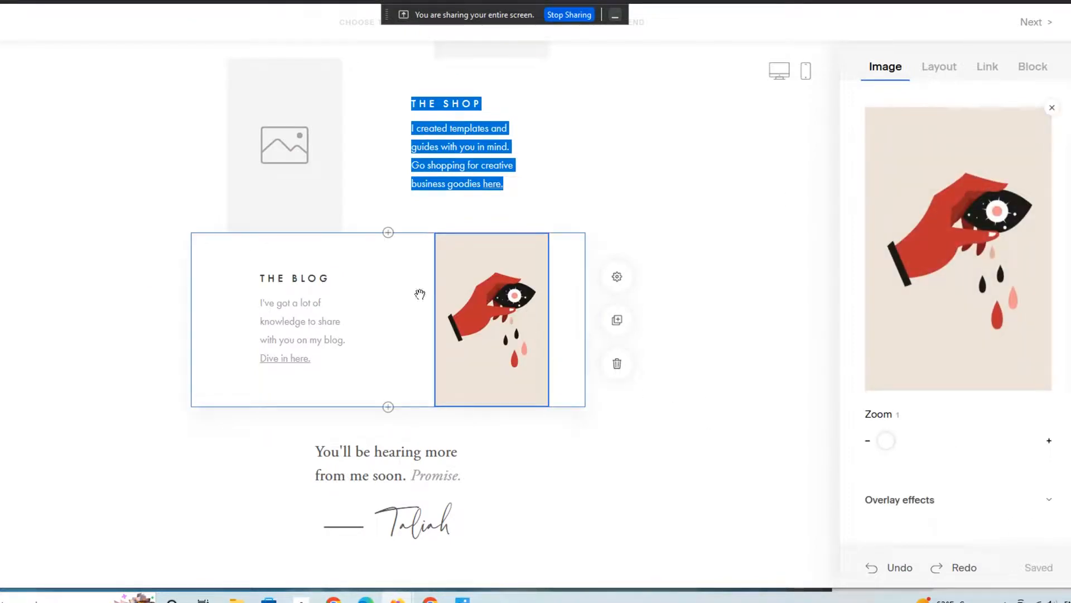
click(294, 278)
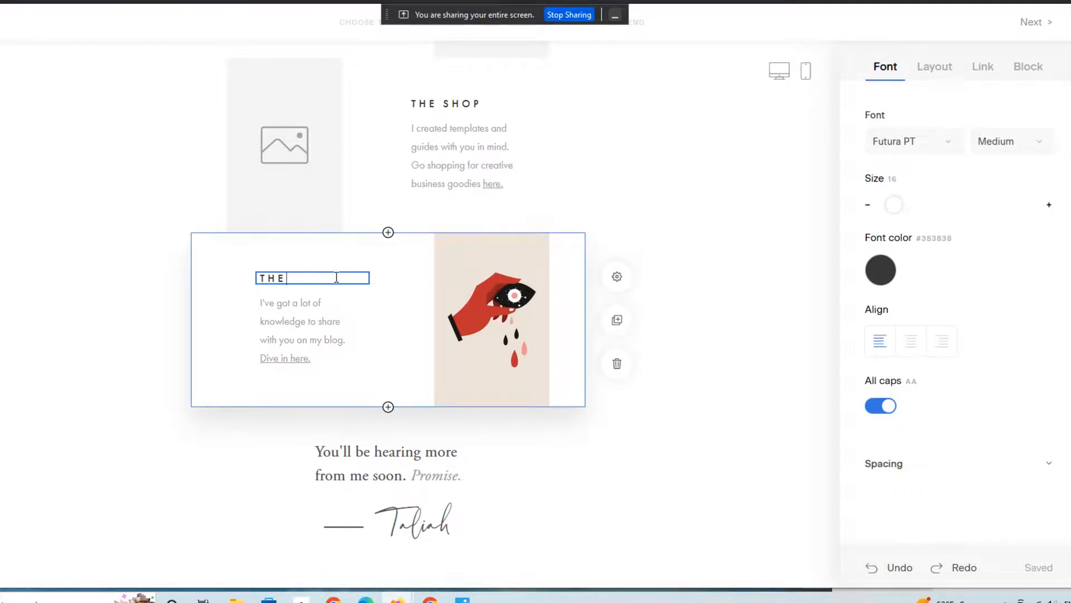
Step: Retitle the heading to CLICK THE IMAGE and set the description to 'to download the PDF workshop.'
text(CLICK)
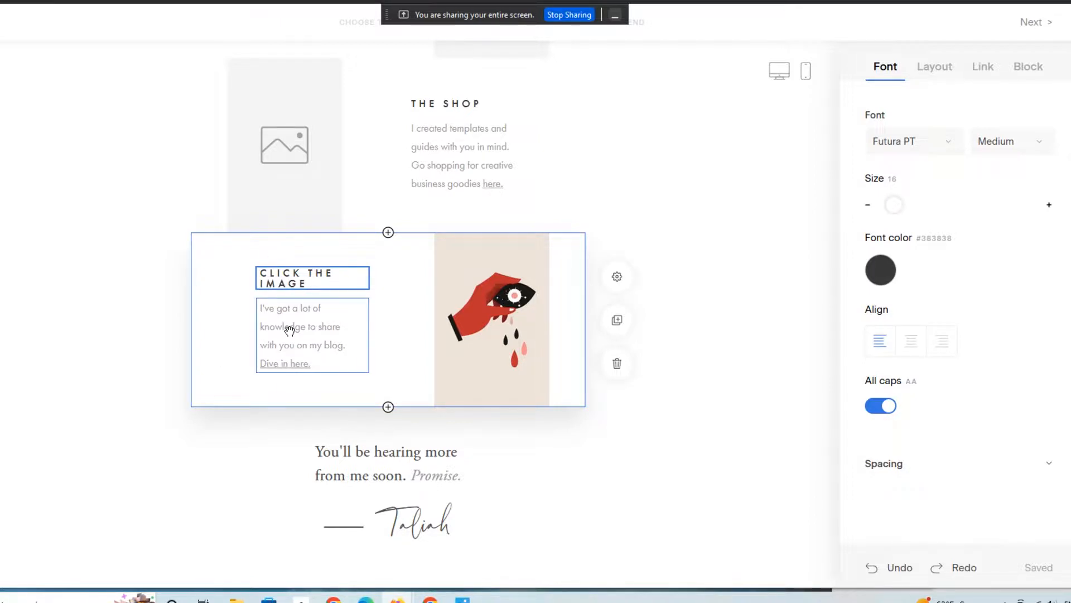
drag(280, 308, 348, 345)
text(to download the PDF workshop.)
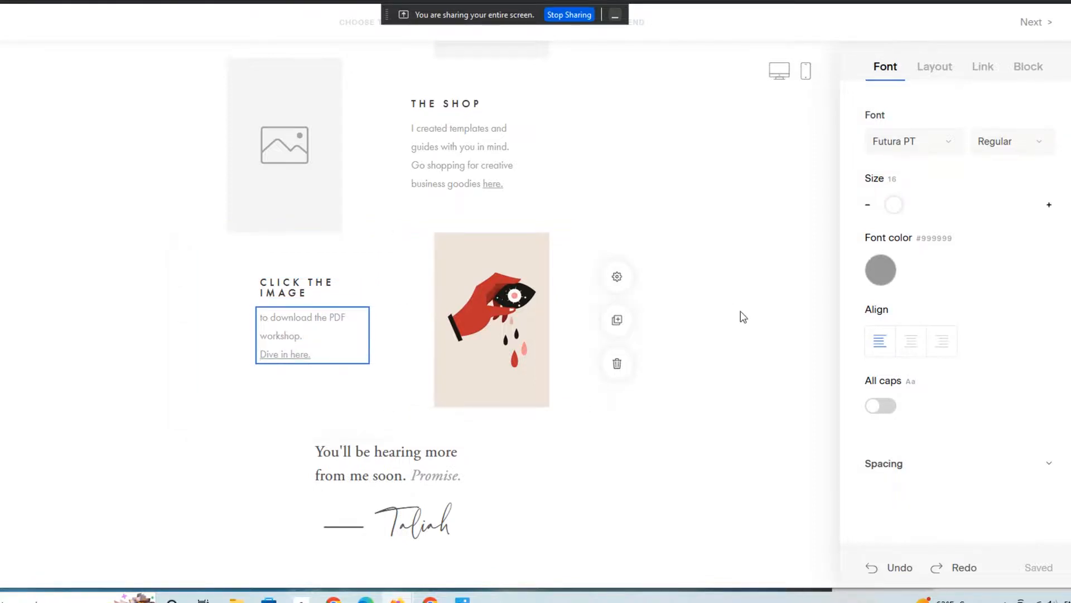
Step: Switch to the mobile preview of the finished welcome email
click(804, 71)
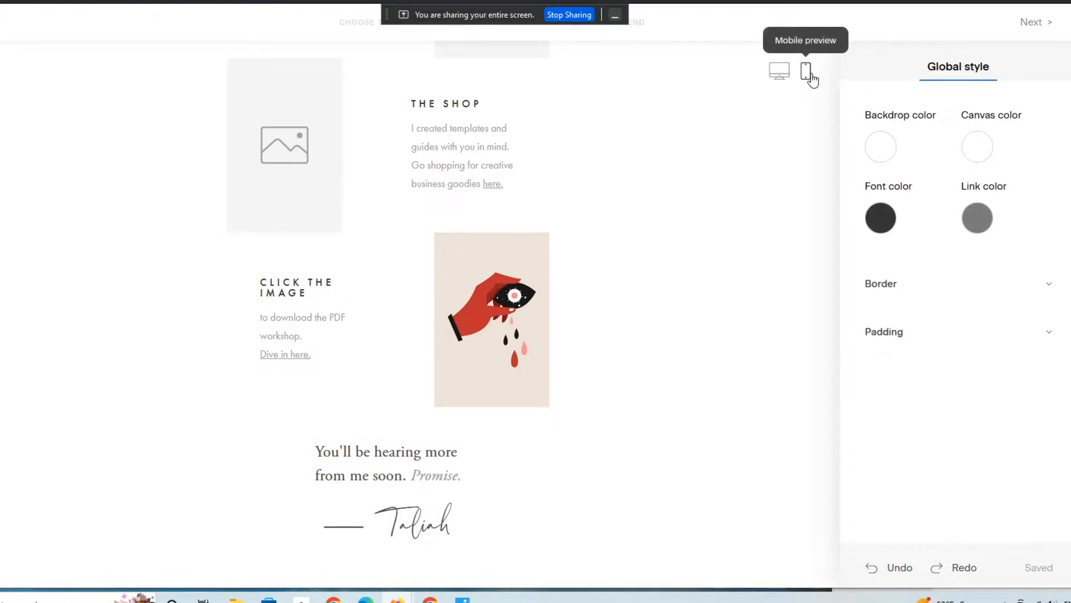
click(806, 72)
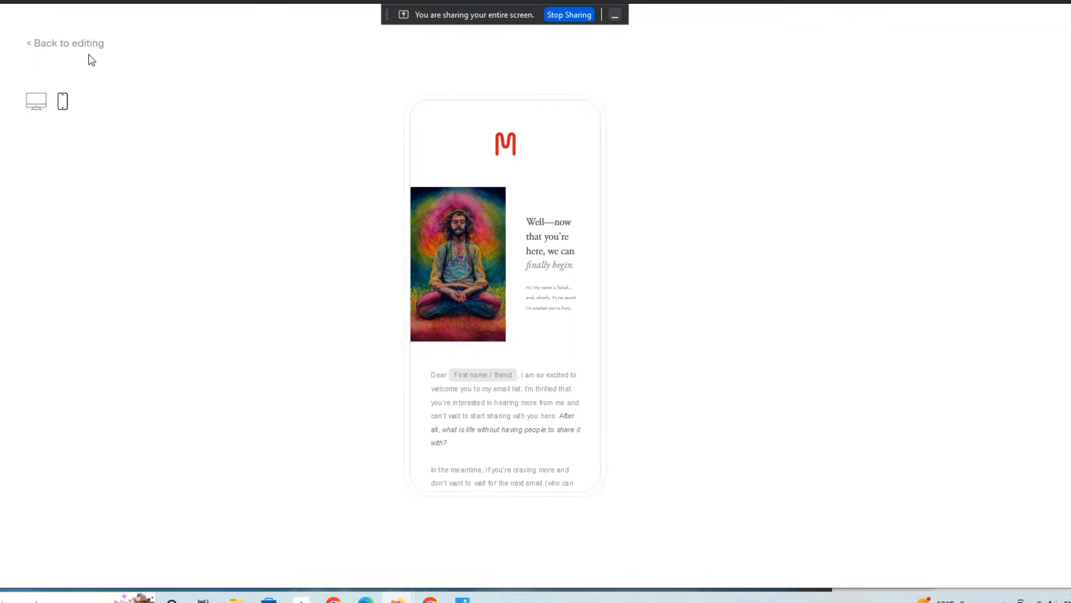
mouse_move(90, 84)
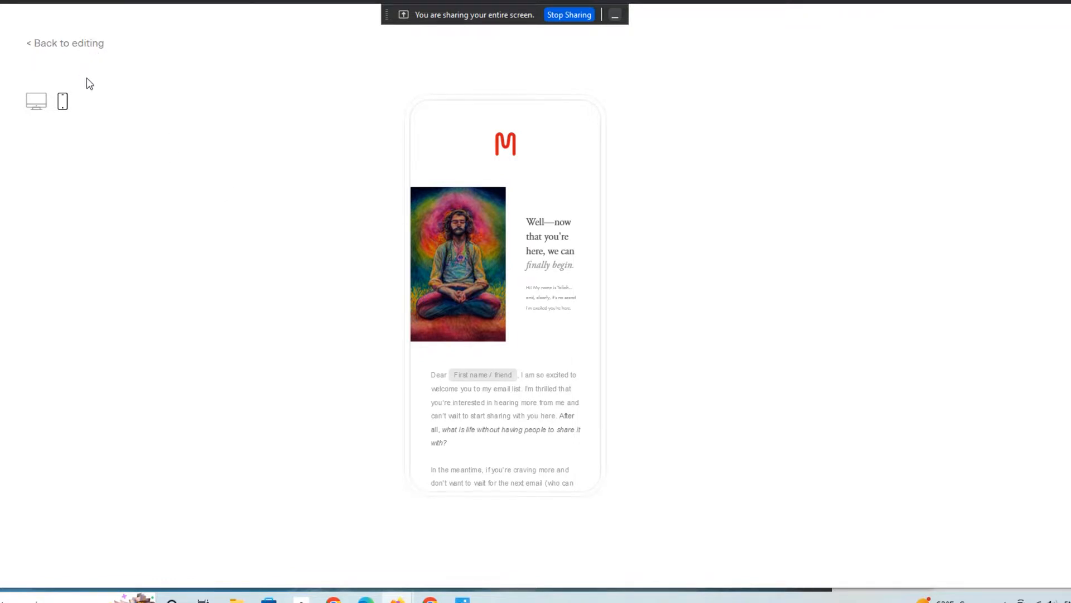
mouse_move(251, 208)
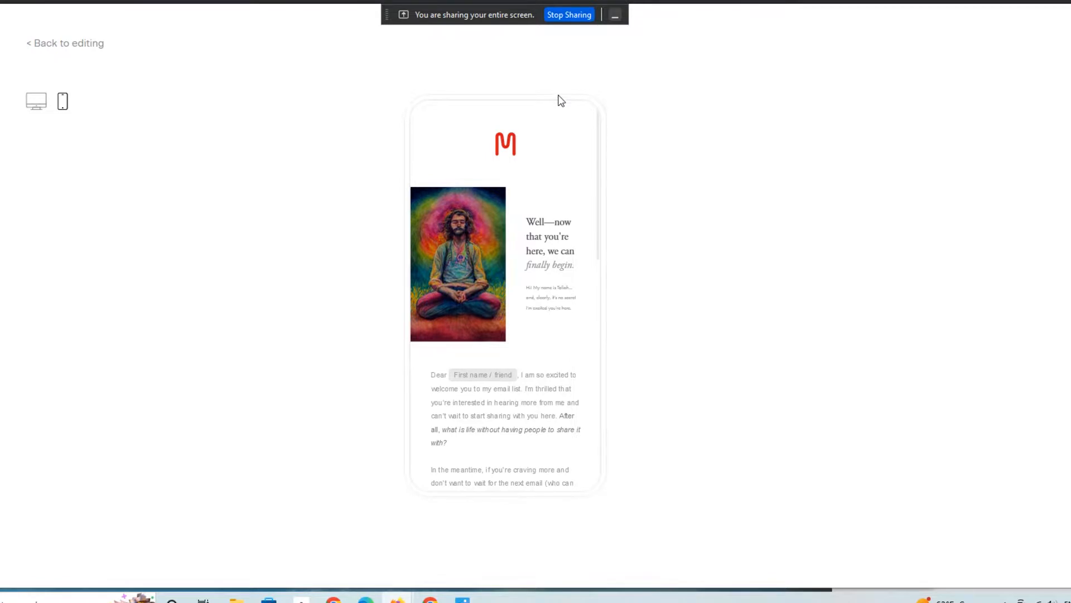
mouse_move(670, 232)
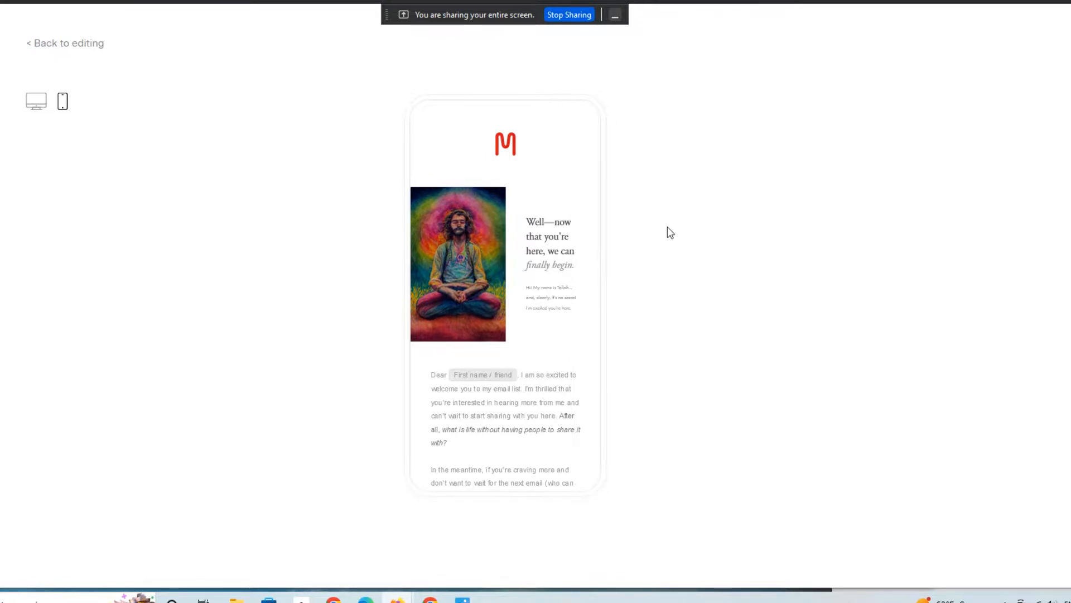
mouse_move(665, 227)
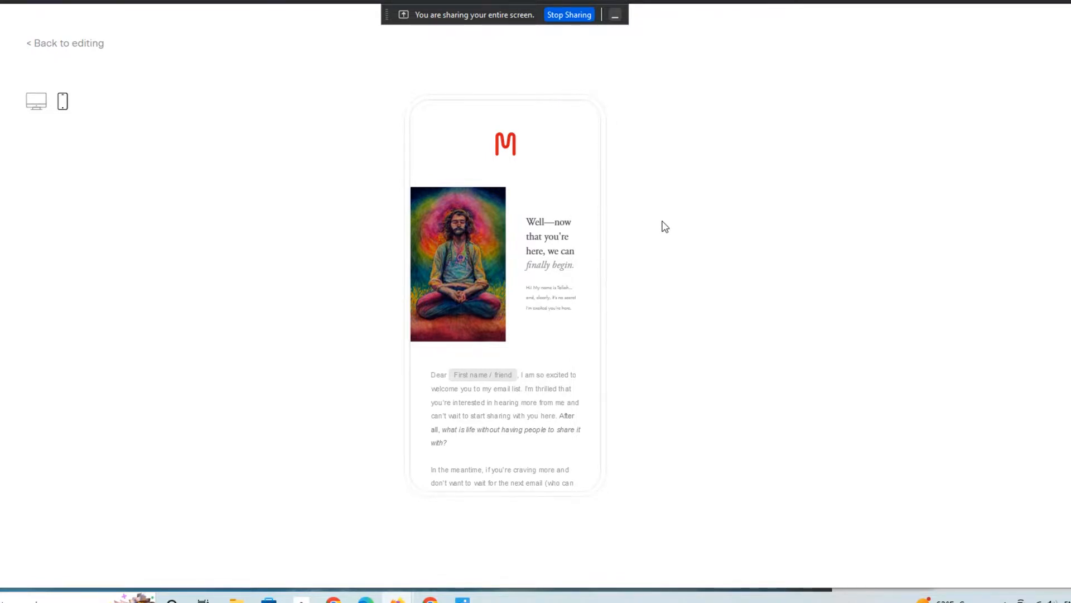
mouse_move(627, 234)
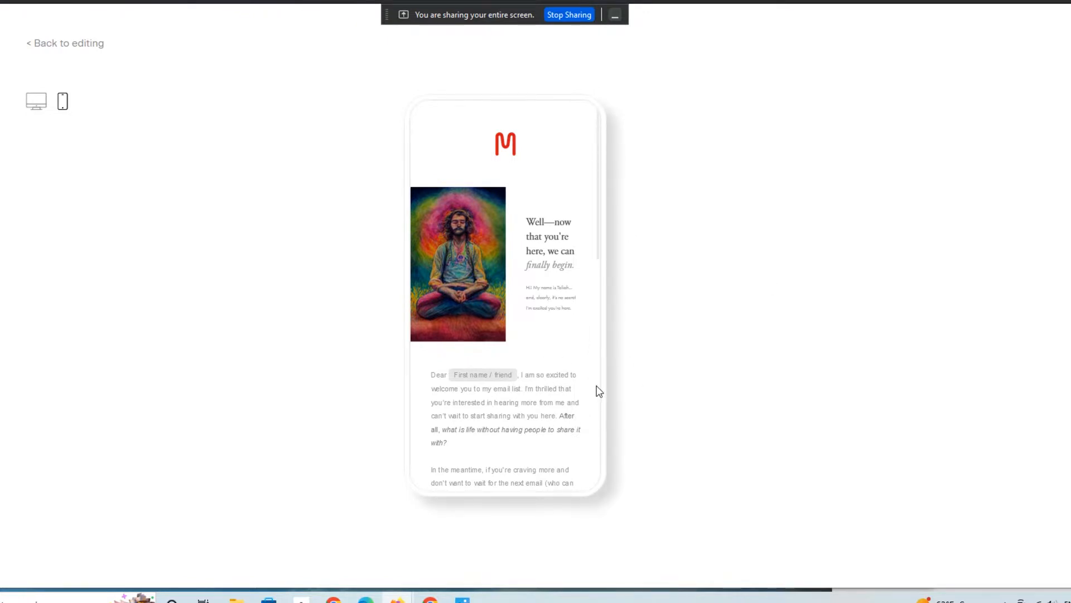
mouse_move(369, 334)
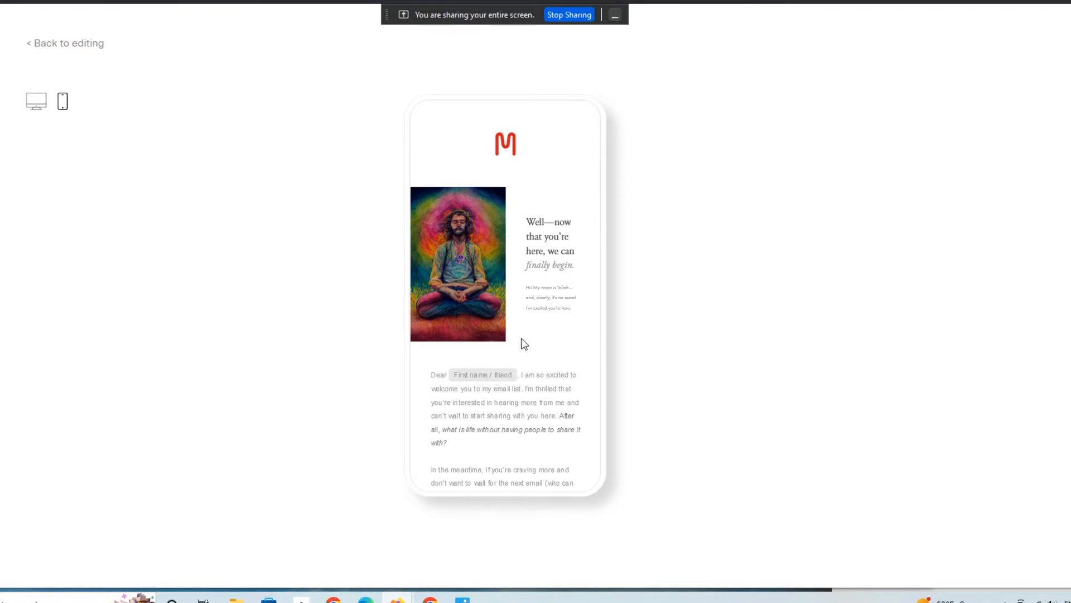
mouse_move(576, 261)
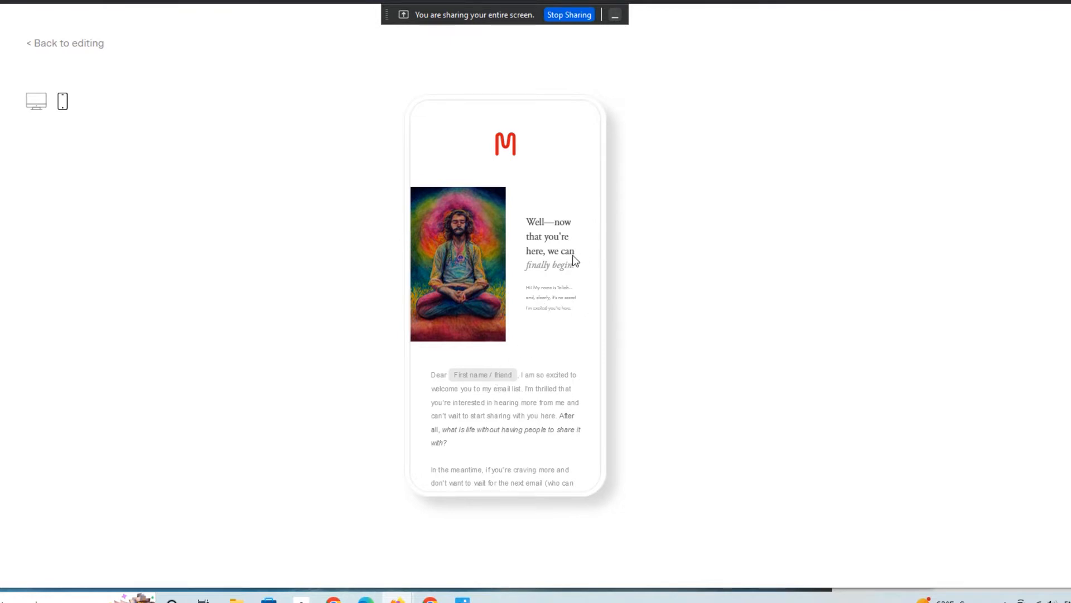
mouse_move(465, 334)
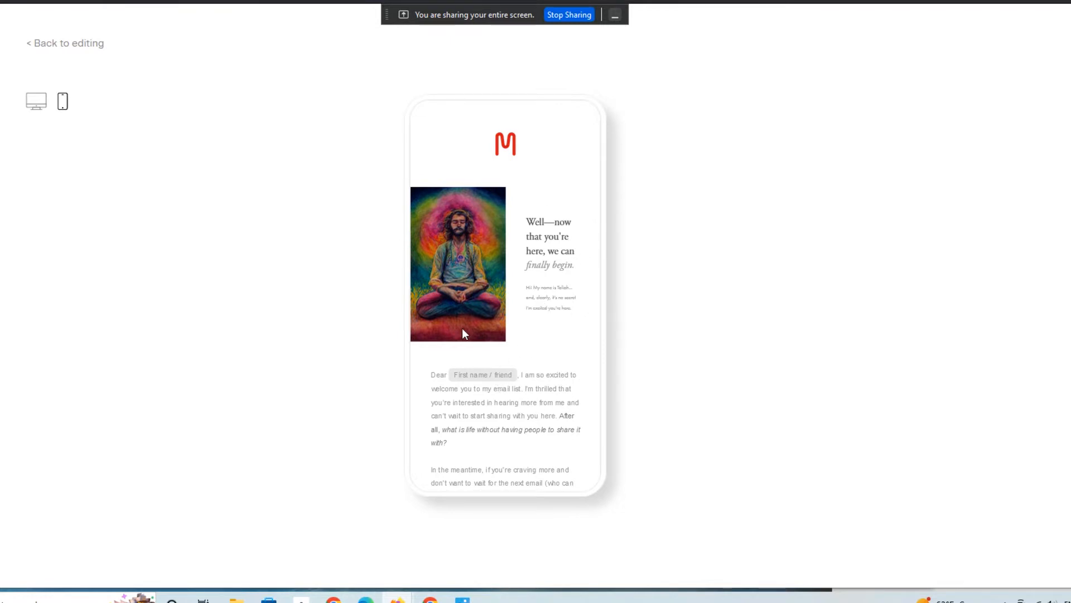
mouse_move(487, 375)
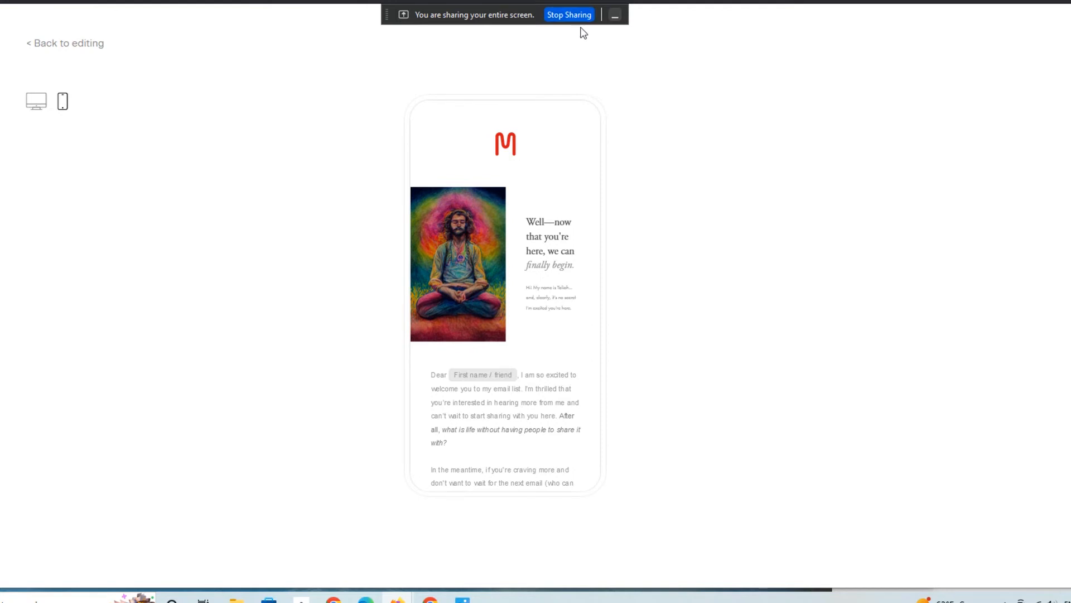
mouse_move(546, 123)
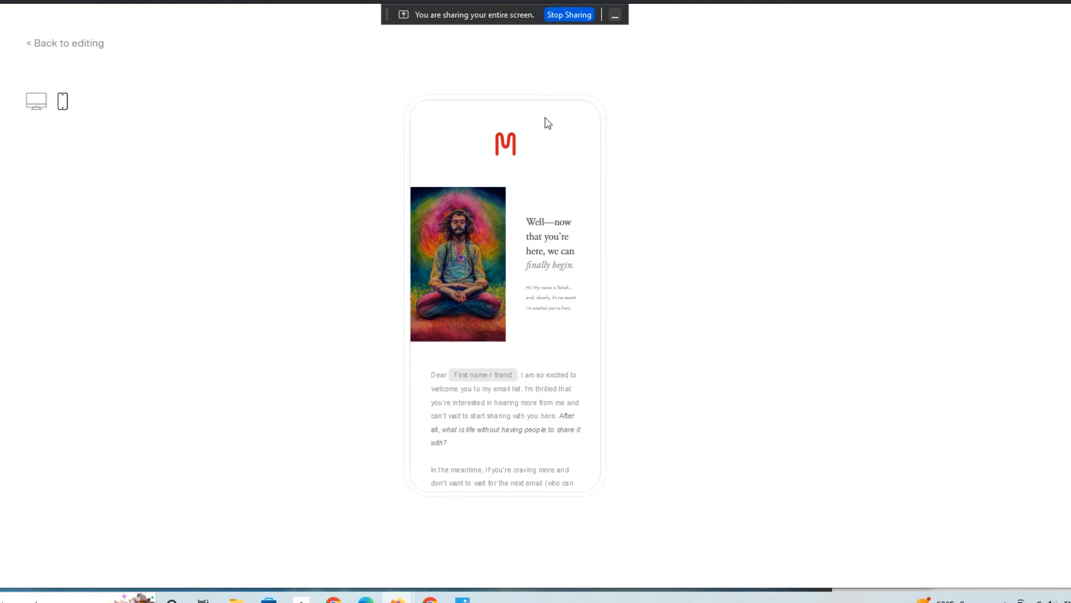